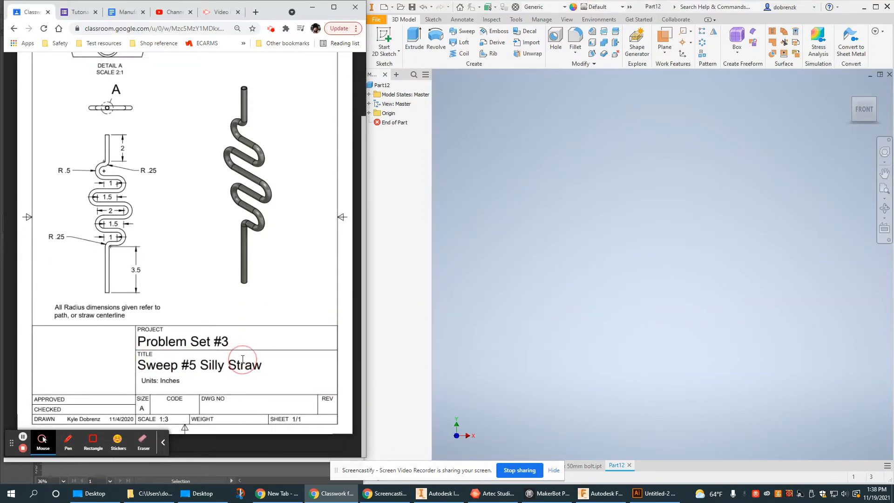
- Scroll the view while reviewing the empty part before starting the path sketch
{"action": "scroll", "scroll_direction": "down", "scroll_amount": 3}
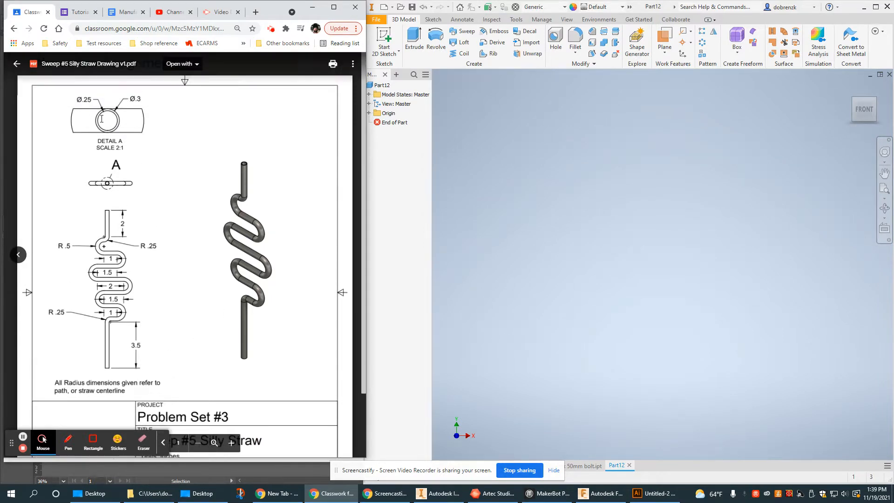
{"action": "mouse_move", "coordinate": [291, 344]}
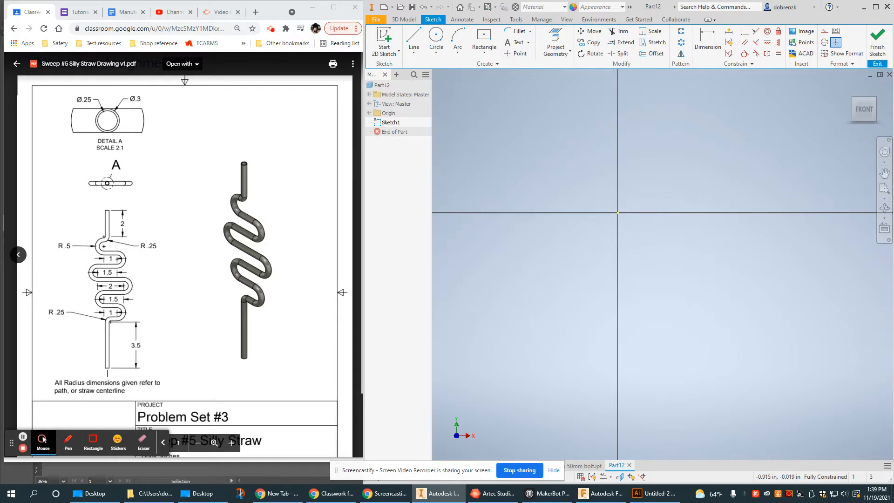
- Draw the zigzag straw path as straight lines joined by tangent arcs, then end the Line tool
{"action": "left_click", "coordinate": [106, 369]}
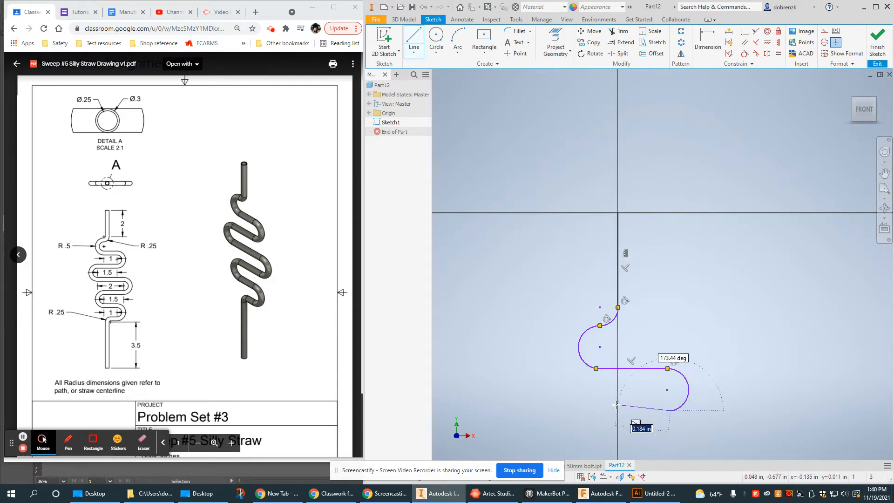
{"action": "left_click_drag", "start_coordinate": [616, 405], "coordinate": [578, 410]}
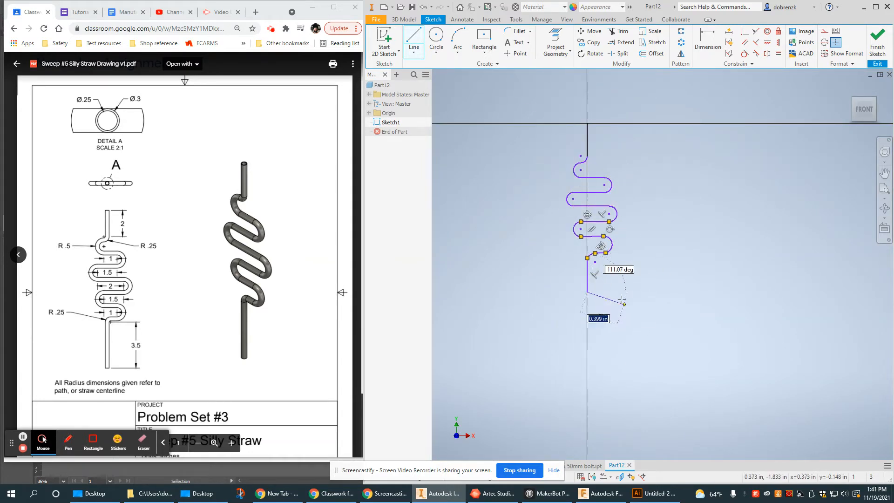
{"action": "key", "text": "Escape"}
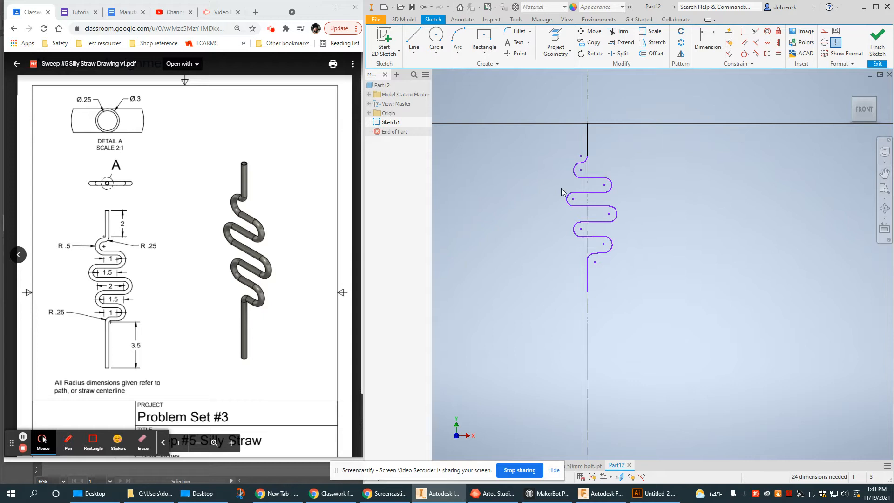
{"action": "mouse_move", "coordinate": [585, 185]}
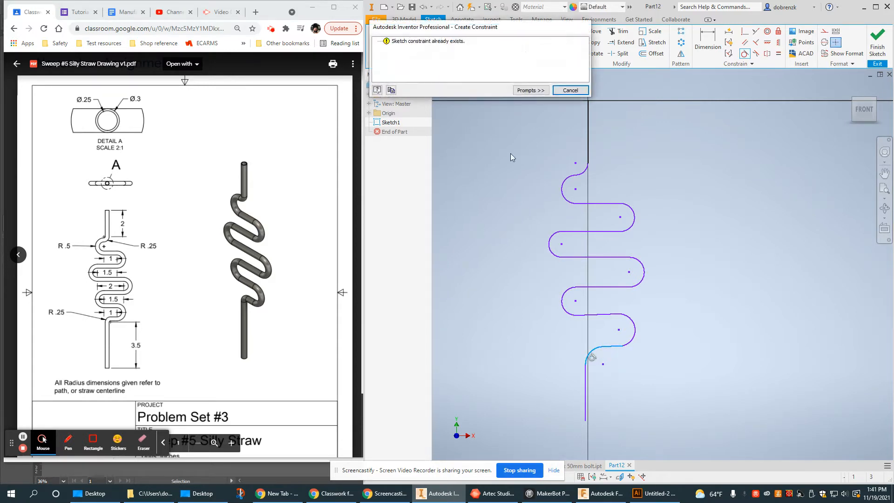
- Make the lower and next arcs tangent to their adjoining lines so the curves join smoothly
{"action": "left_click", "coordinate": [570, 90]}
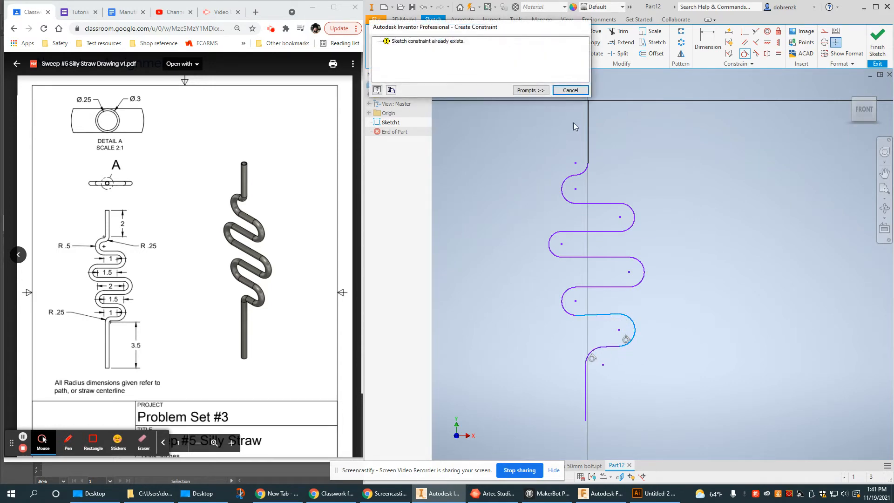
{"action": "left_click", "coordinate": [570, 90]}
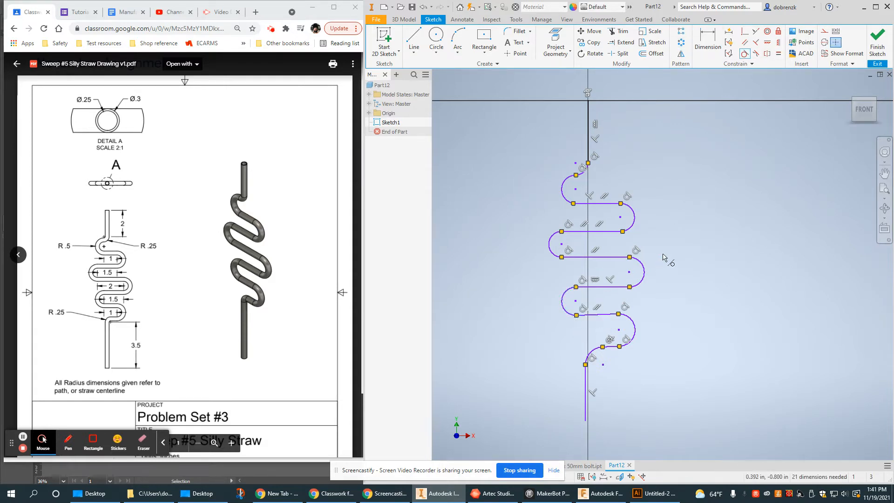
{"action": "left_click", "coordinate": [602, 287]}
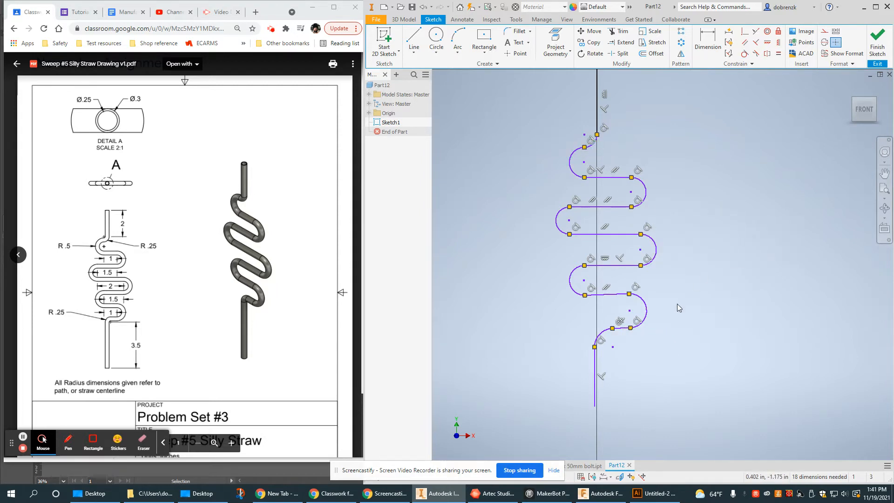
{"action": "mouse_move", "coordinate": [692, 326]}
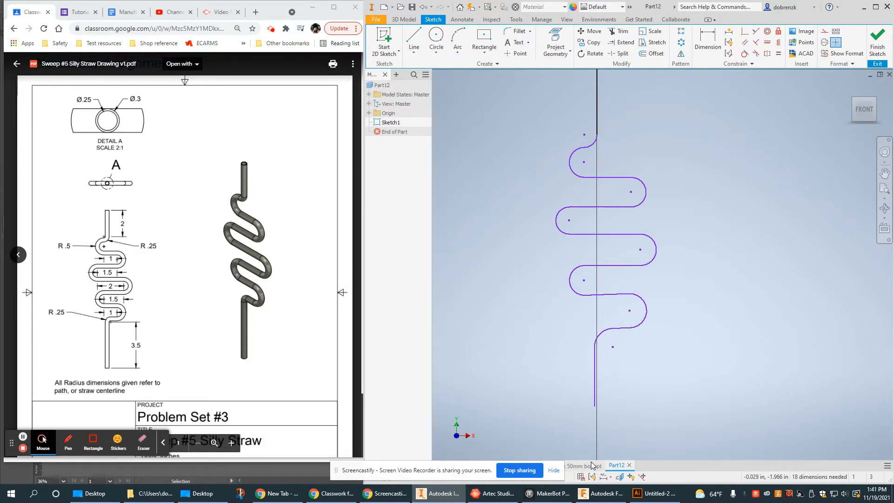
{"action": "mouse_move", "coordinate": [667, 415]}
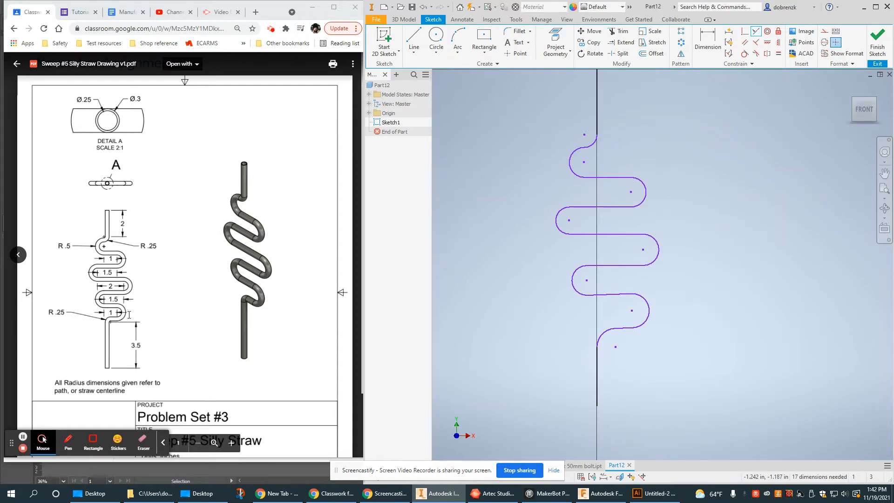
{"action": "mouse_move", "coordinate": [695, 242]}
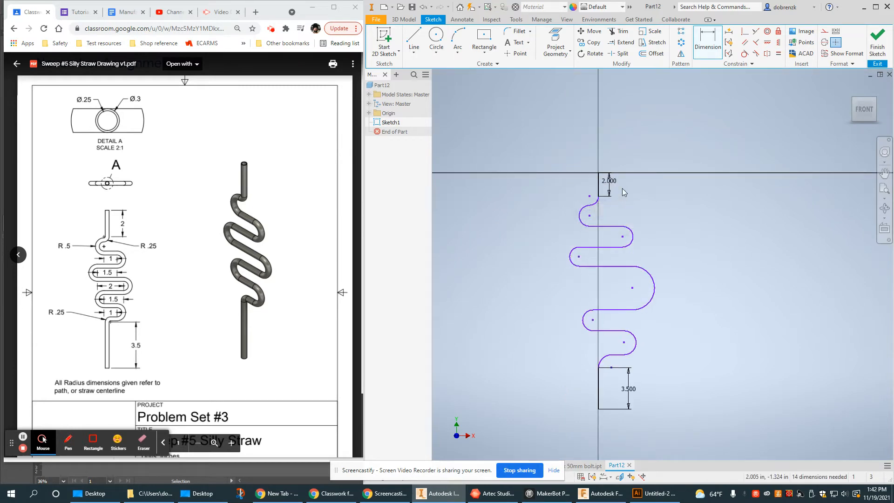
{"action": "mouse_move", "coordinate": [568, 222]}
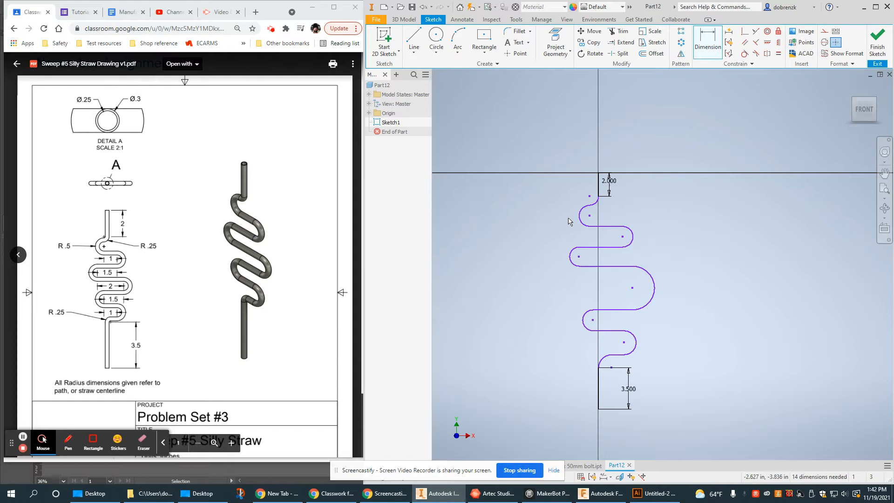
- Dimension the top and lower arc radii and the middle horizontal line's length
{"action": "left_click", "coordinate": [575, 215]}
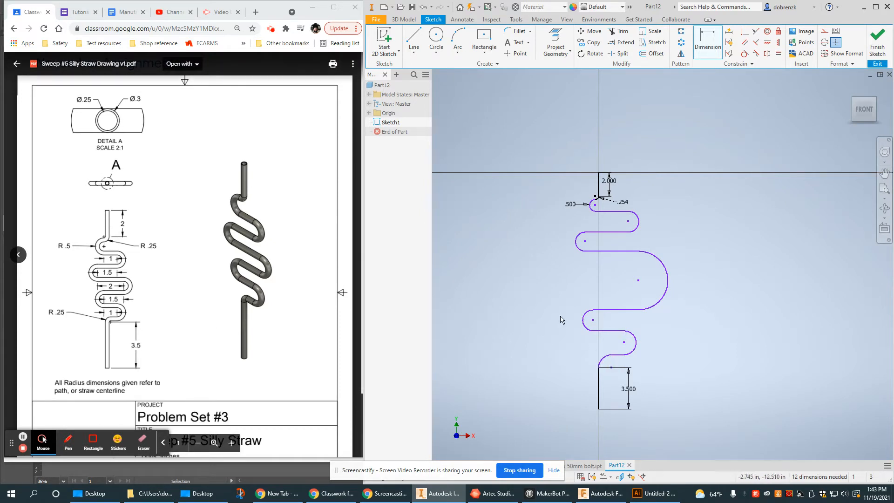
{"action": "left_click", "coordinate": [591, 363]}
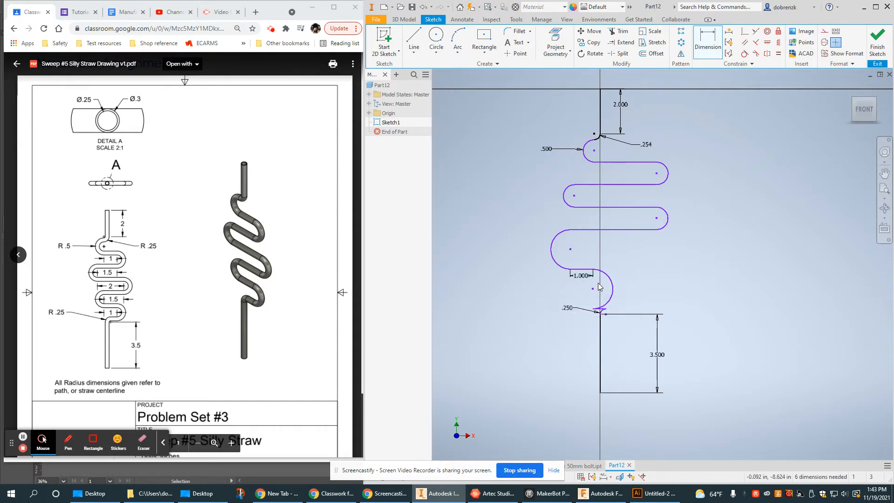
{"action": "mouse_move", "coordinate": [637, 230]}
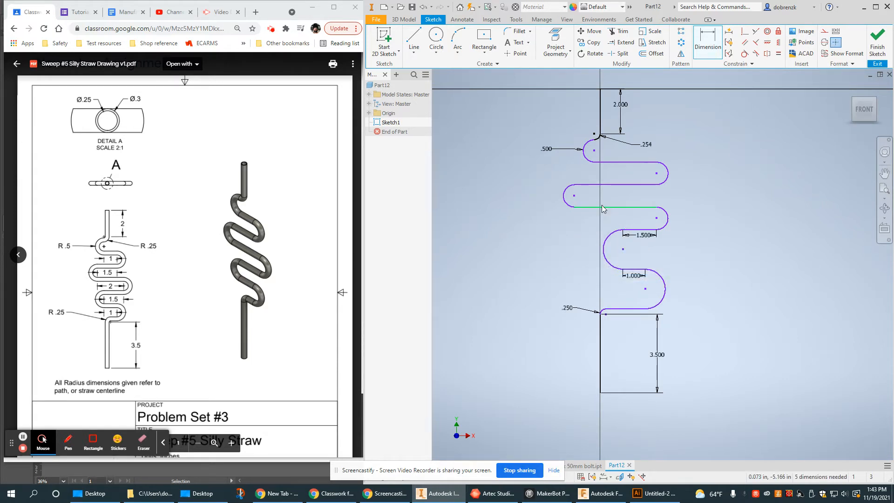
{"action": "left_click", "coordinate": [602, 208]}
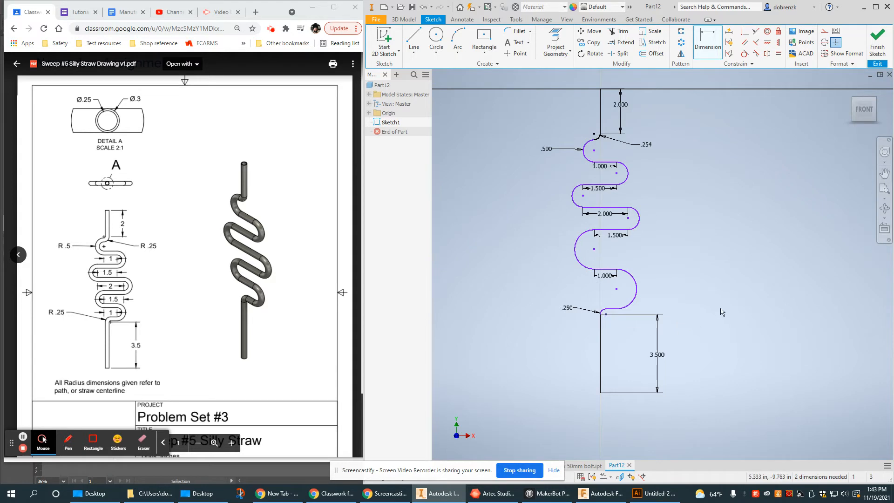
{"action": "mouse_move", "coordinate": [663, 246]}
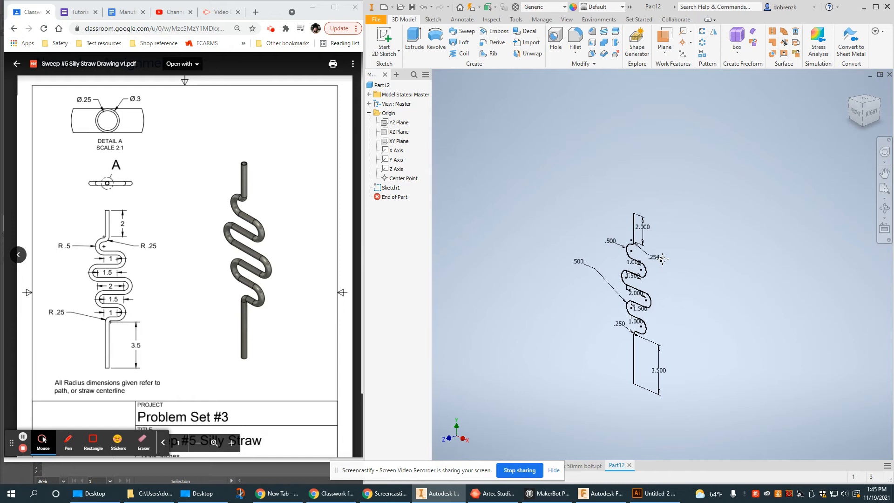
{"action": "left_click", "coordinate": [399, 122]}
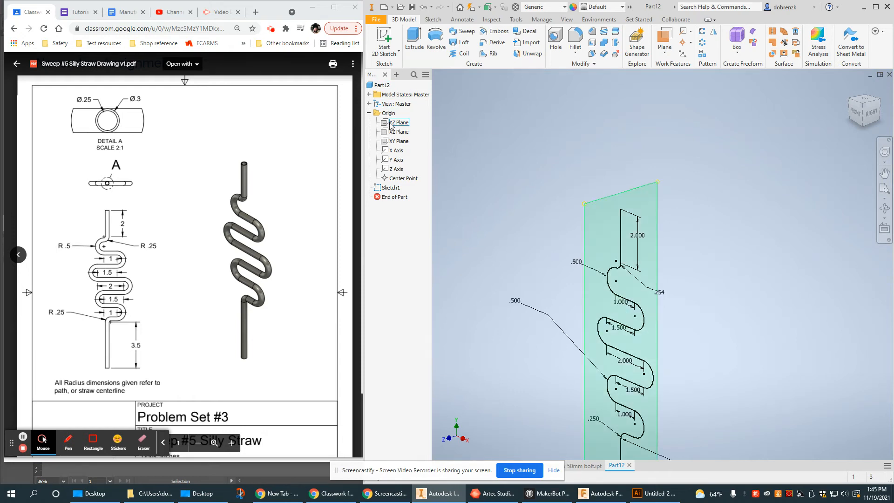
{"action": "left_click", "coordinate": [514, 245]}
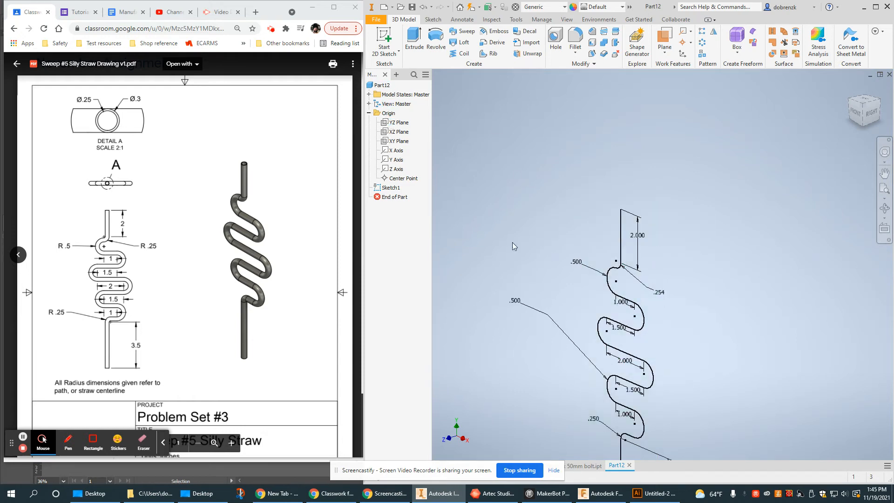
{"action": "left_click", "coordinate": [397, 132]}
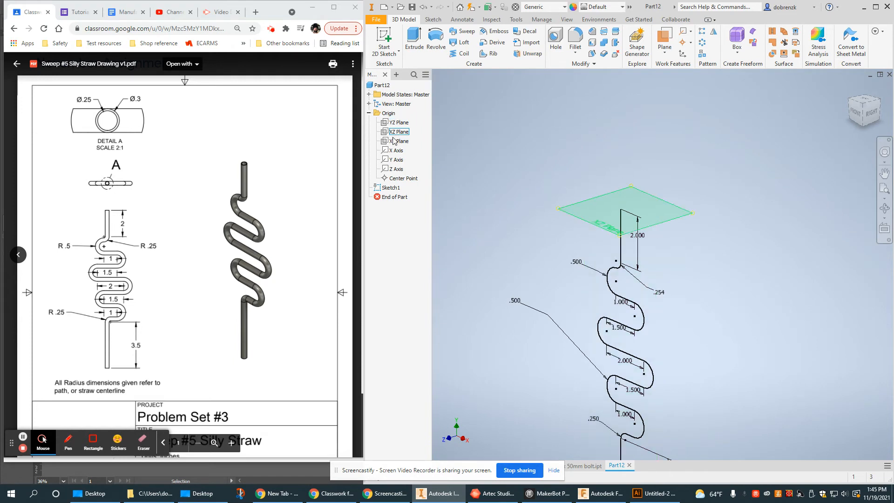
- Place Sketch2 on the XZ plane and project the path's top end point into it
{"action": "left_click", "coordinate": [397, 131]}
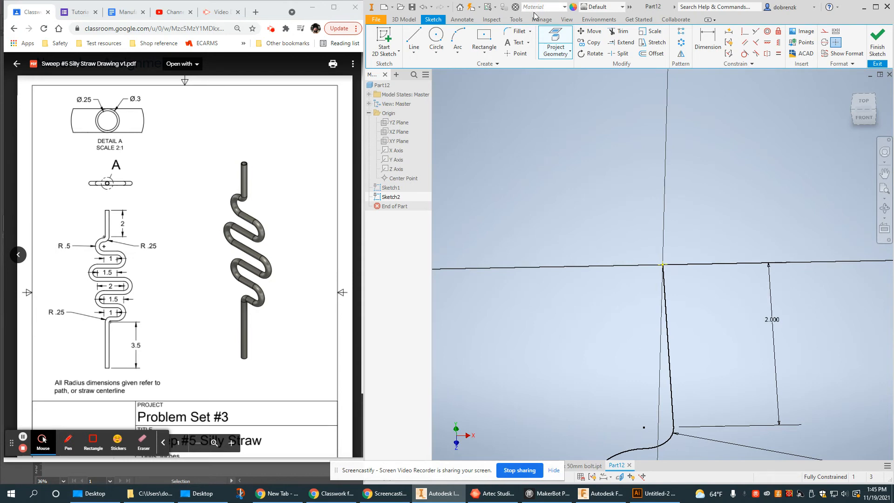
{"action": "left_click", "coordinate": [665, 271]}
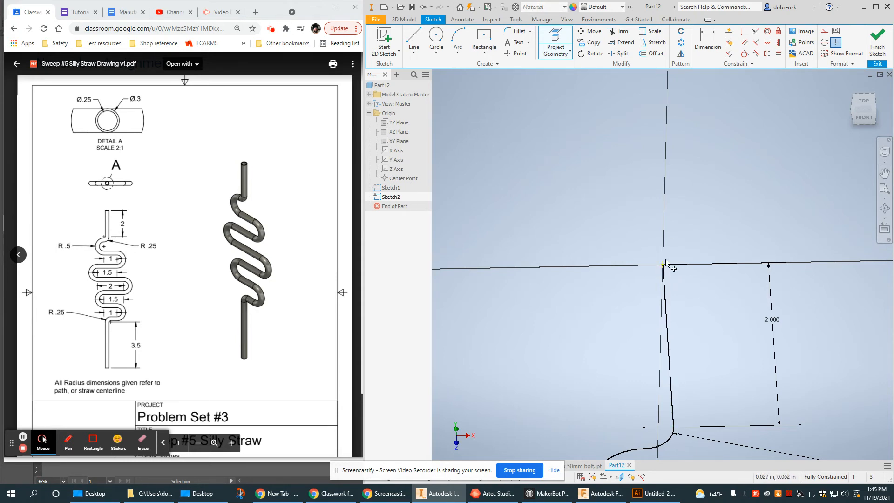
{"action": "mouse_move", "coordinate": [636, 318]}
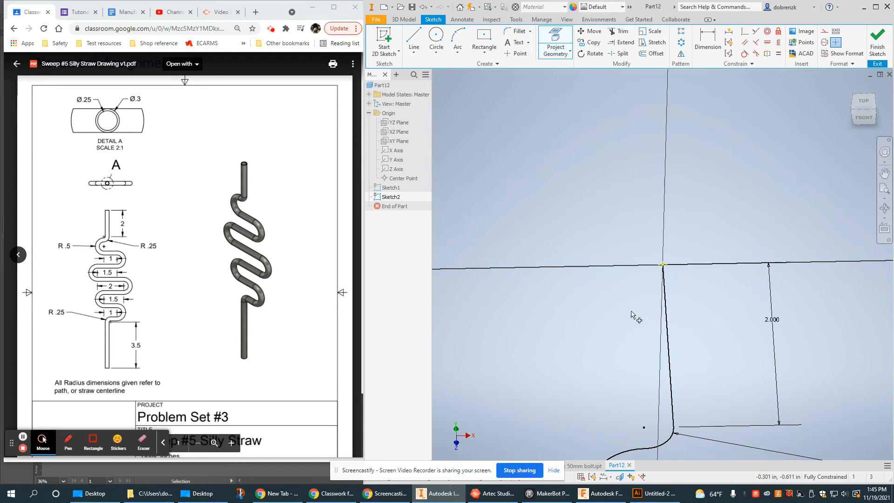
{"action": "mouse_move", "coordinate": [667, 271]}
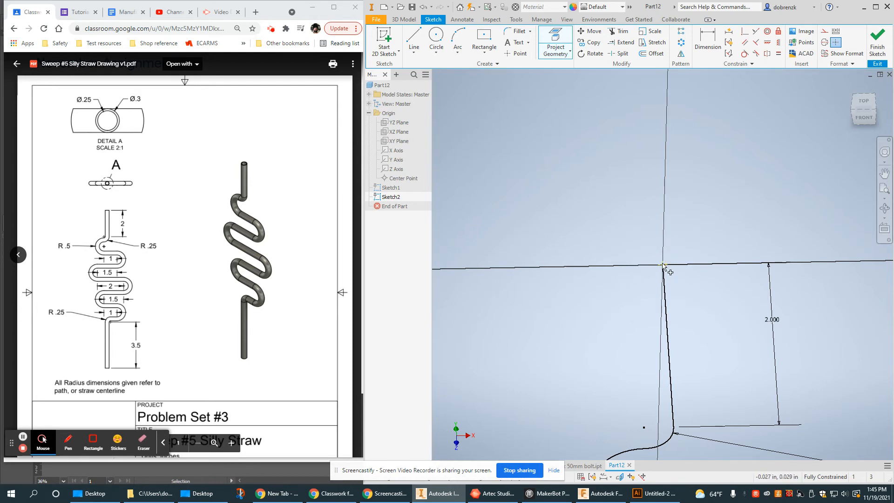
{"action": "right_click", "coordinate": [663, 264]}
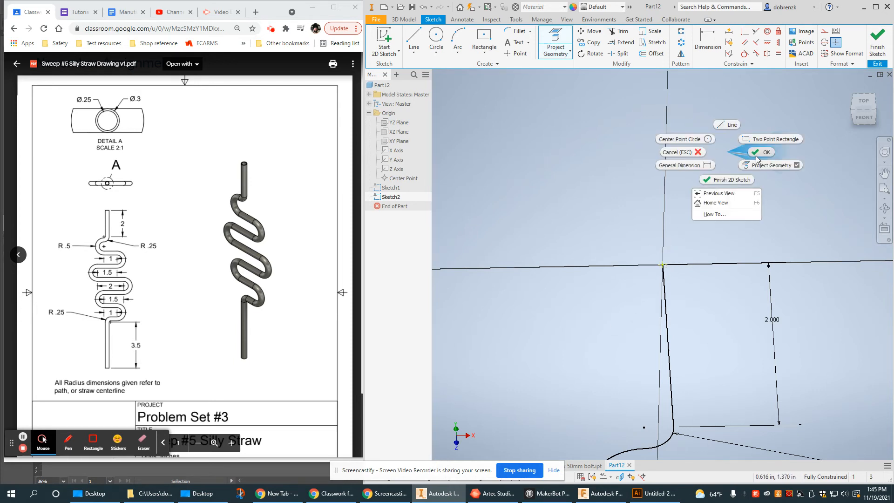
{"action": "left_click", "coordinate": [761, 152]}
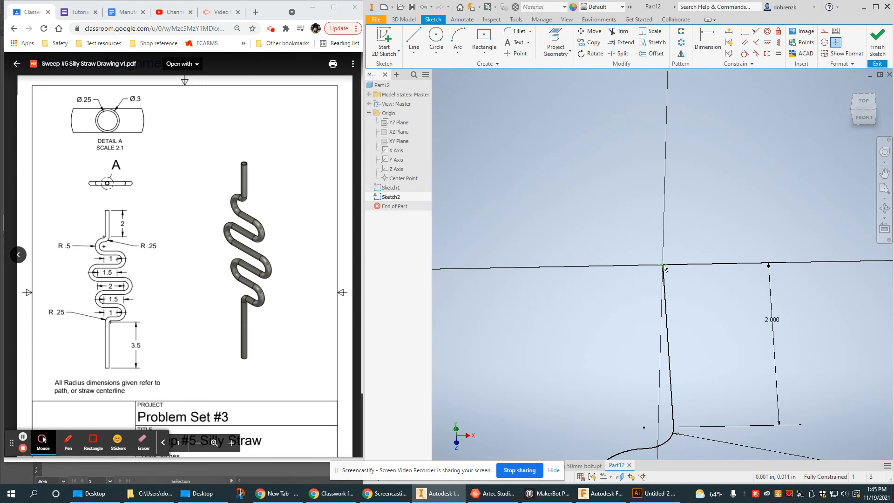
{"action": "mouse_move", "coordinate": [672, 270]}
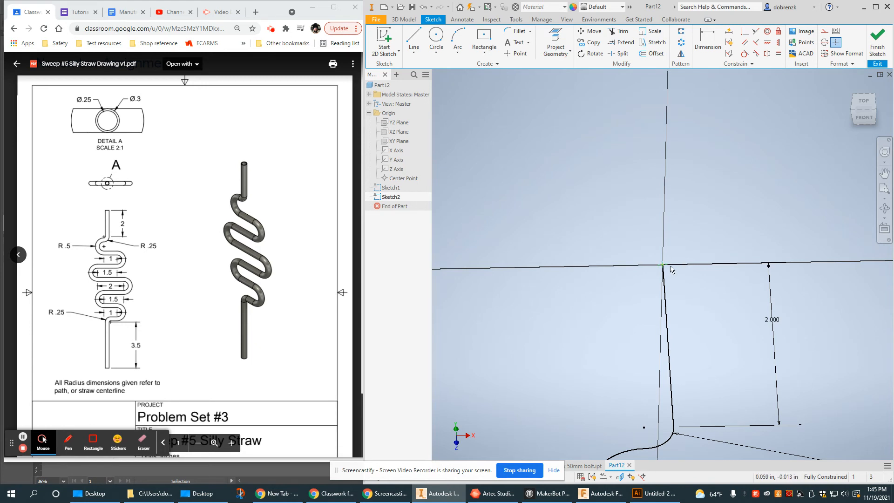
{"action": "left_click", "coordinate": [436, 38]}
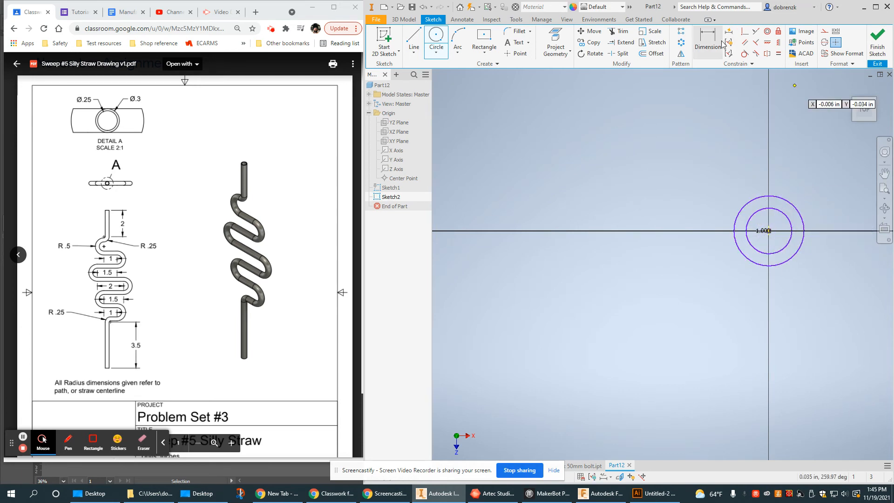
- Dimension the two concentric profile circles to .300 and .250 diameters
{"action": "left_click", "coordinate": [707, 42]}
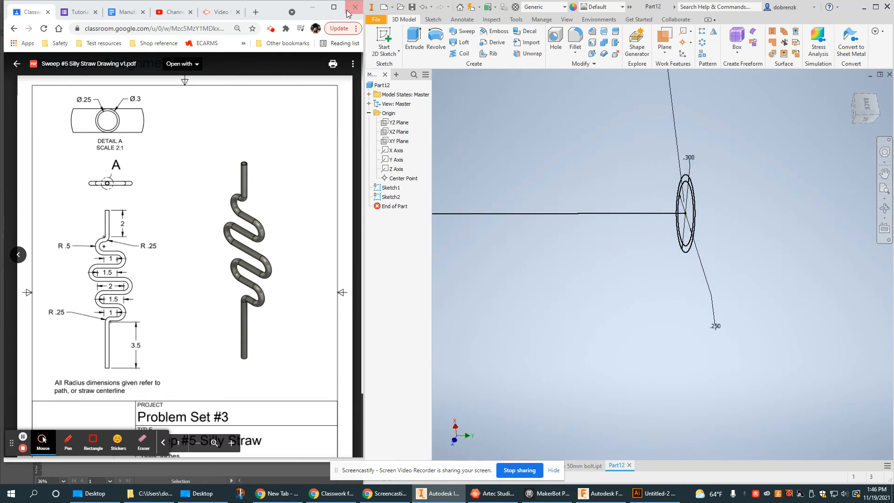
{"action": "left_click", "coordinate": [464, 31]}
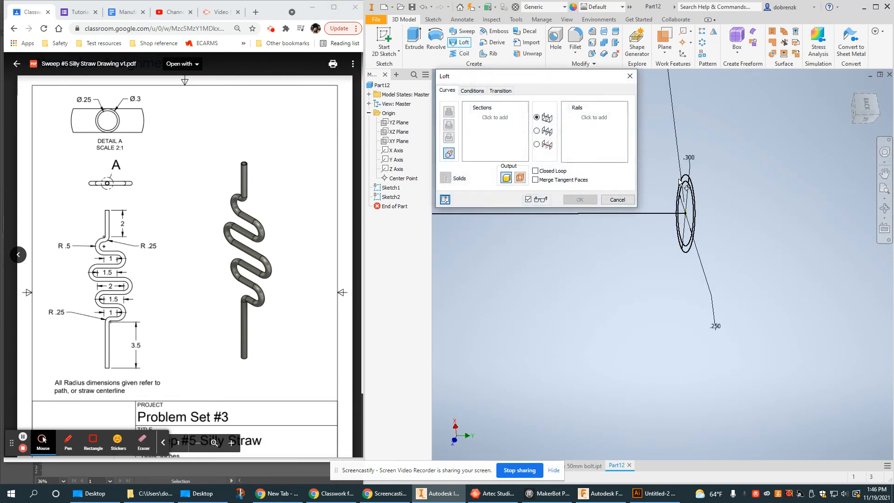
{"action": "left_click", "coordinate": [687, 182]}
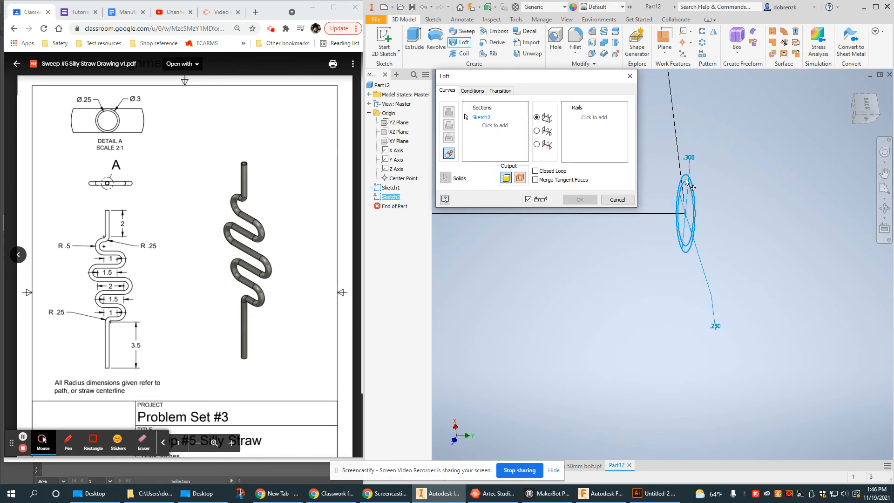
{"action": "mouse_move", "coordinate": [668, 217]}
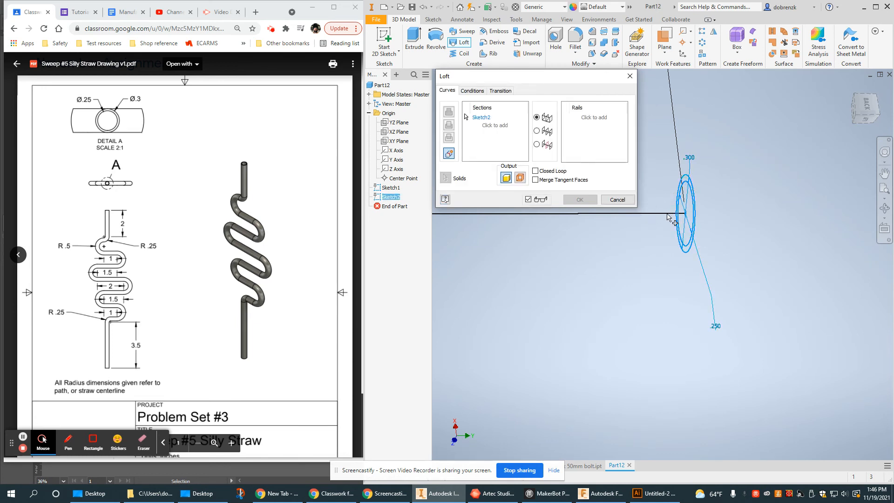
{"action": "left_click_drag", "start_coordinate": [666, 217], "coordinate": [809, 325]}
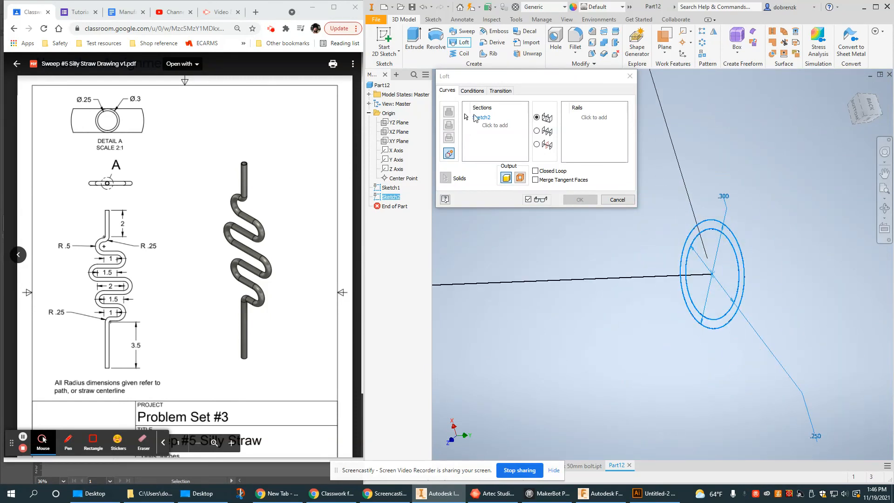
{"action": "left_click", "coordinate": [579, 199]}
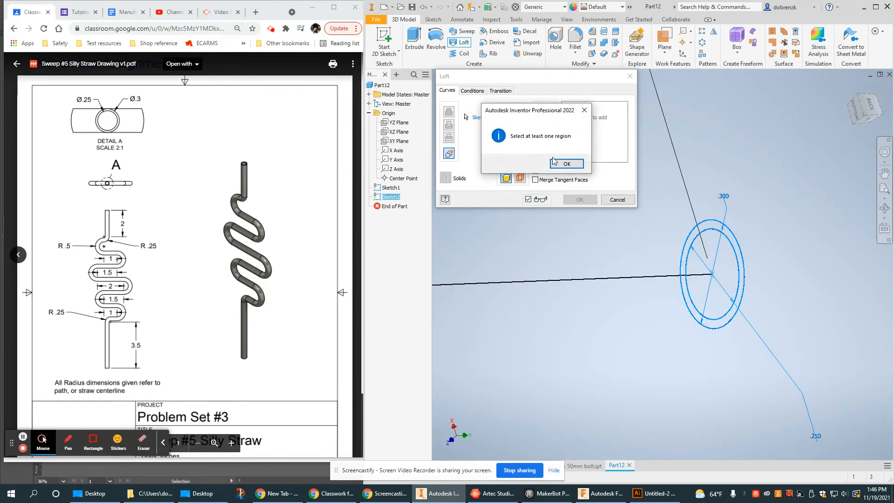
{"action": "left_click", "coordinate": [565, 164]}
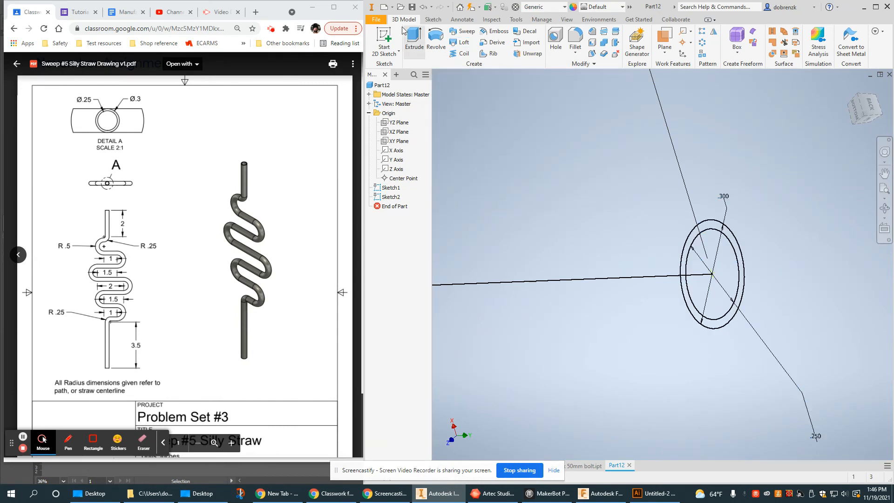
- Sweep the ring profile along the path curves to create the hollow tube Sweep1
{"action": "left_click", "coordinate": [467, 31]}
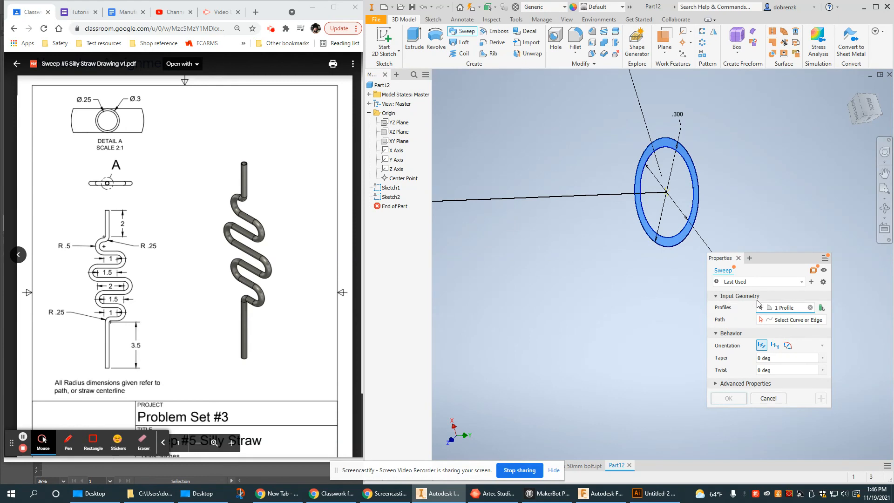
{"action": "mouse_move", "coordinate": [587, 197]}
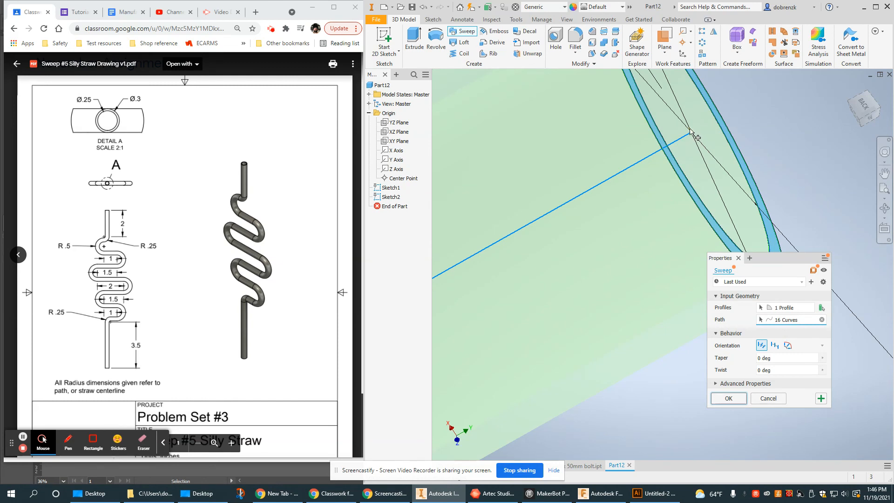
{"action": "mouse_move", "coordinate": [693, 137]}
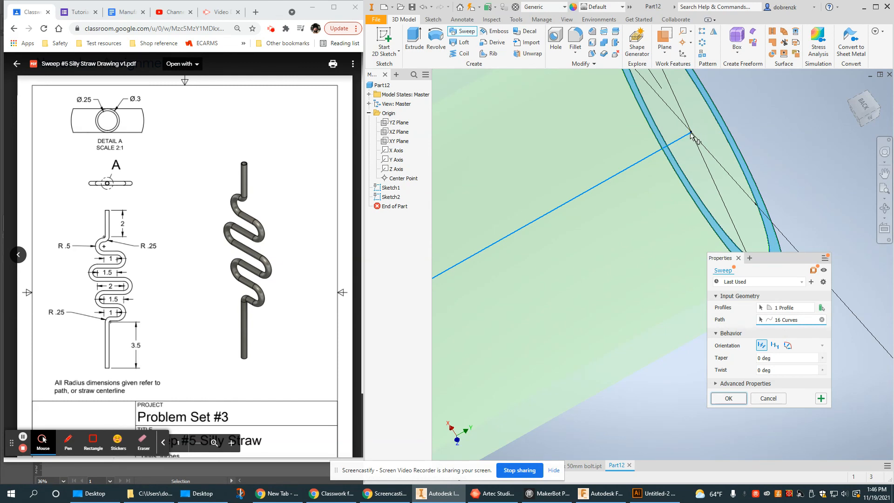
{"action": "mouse_move", "coordinate": [695, 139]}
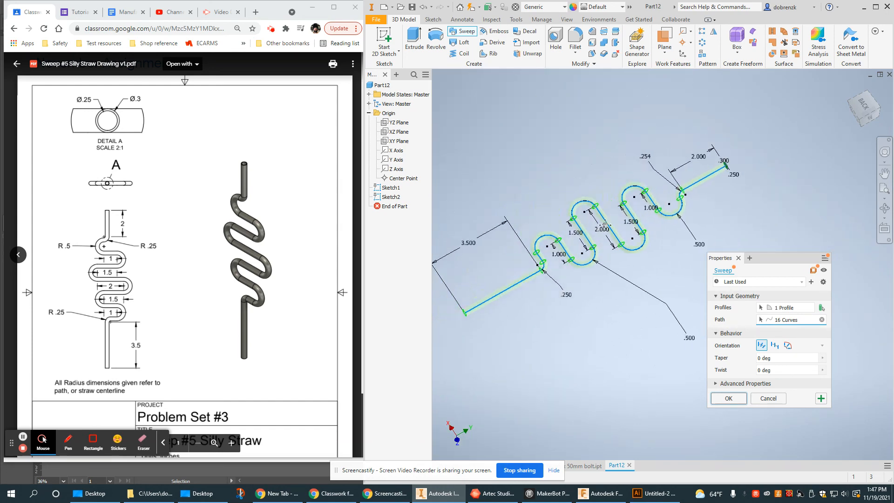
{"action": "left_click", "coordinate": [728, 398]}
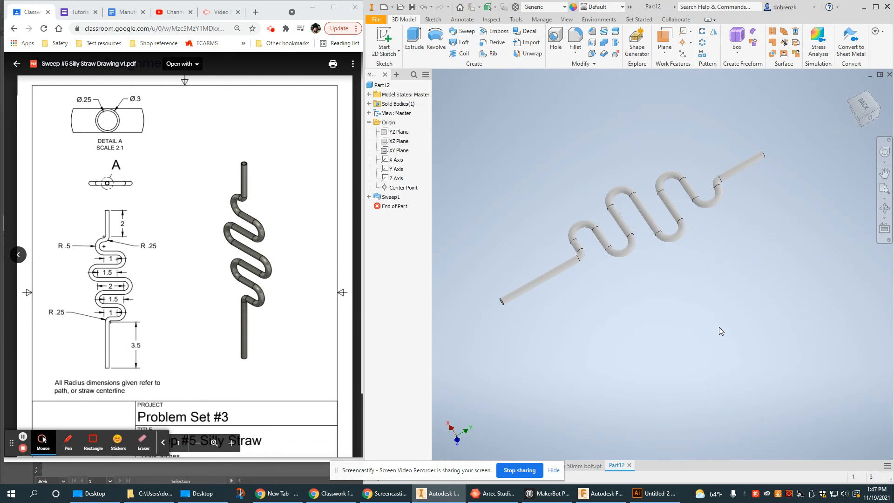